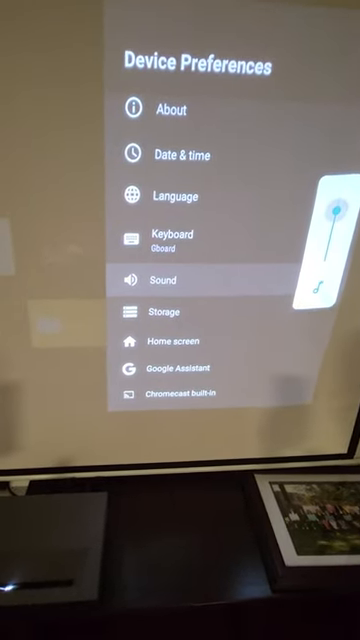
# Open Sound output under Device Preferences > Sound, showing Built-in Speakers selected and HDMI ARC.
pyautogui.scroll(-3)
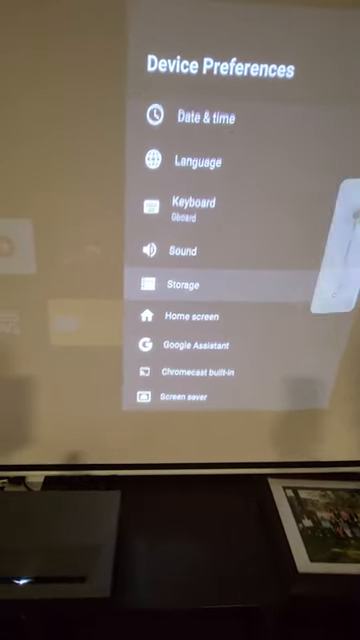
pyautogui.scroll(-3)
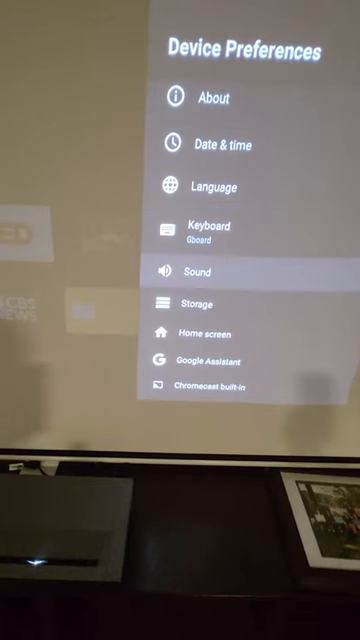
pyautogui.scroll(-3)
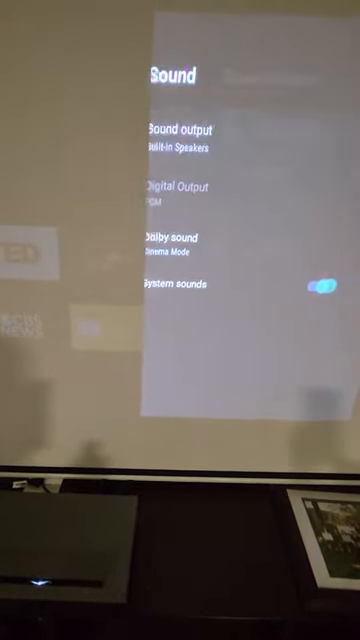
pyautogui.click(185, 135)
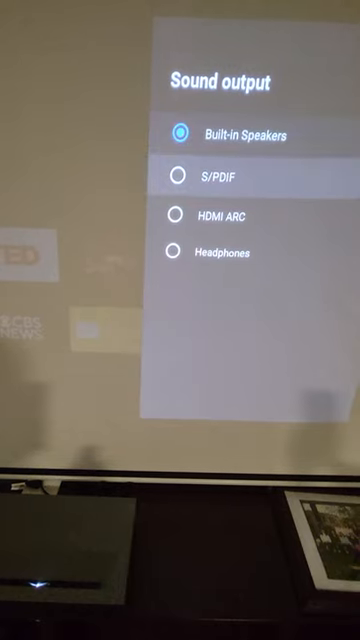